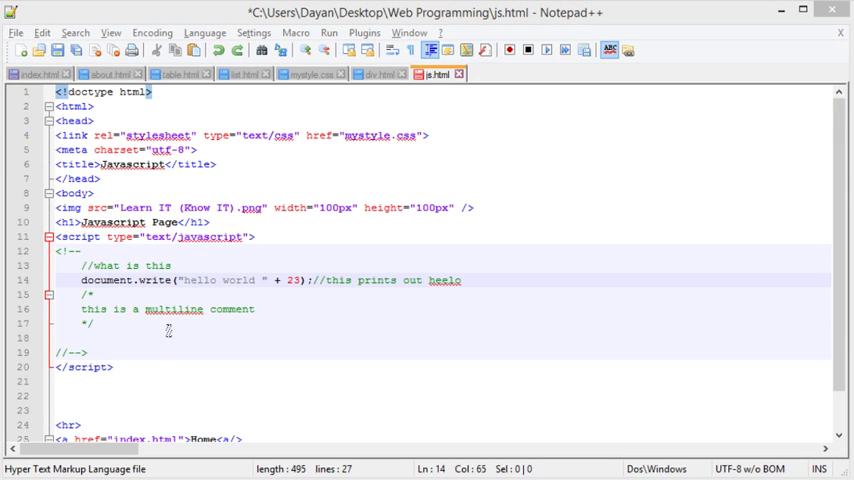
- Below line 14, write document.write("hello world again") with autocomplete's help
left_click(90, 294)
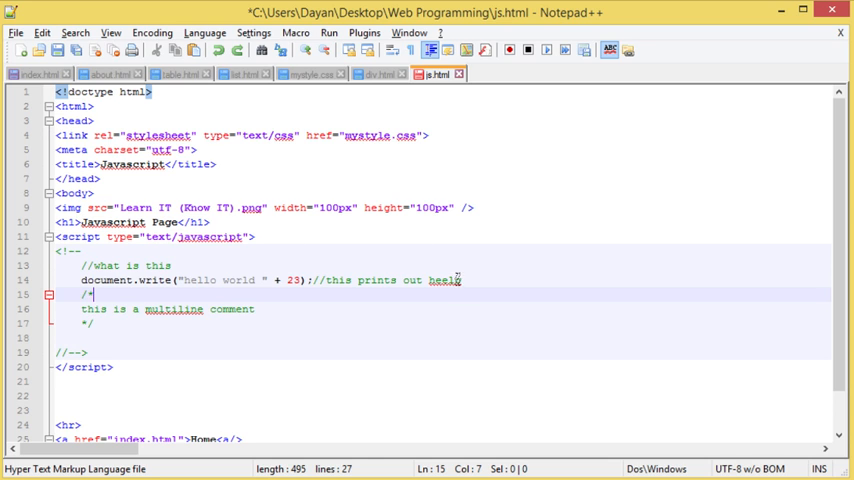
key("enter")
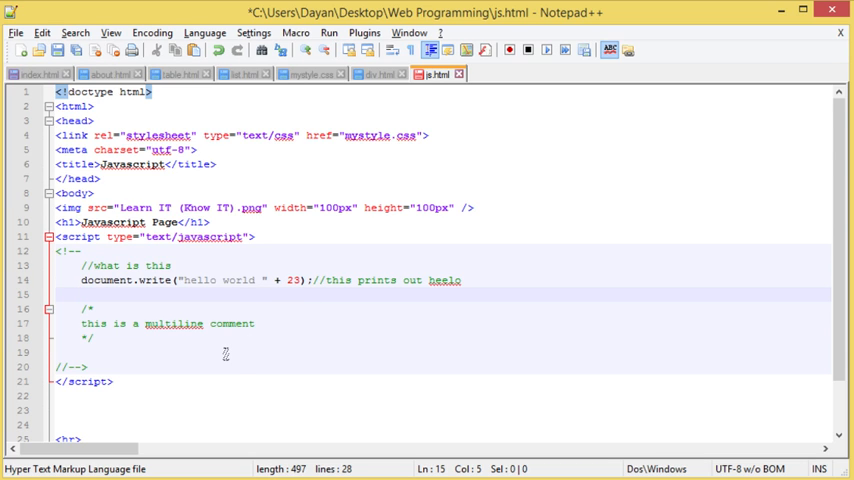
type("d")
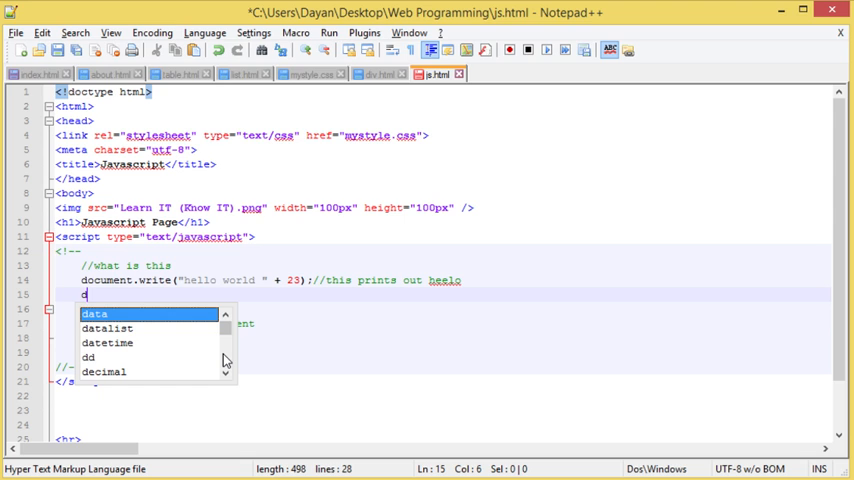
type("ocumen")
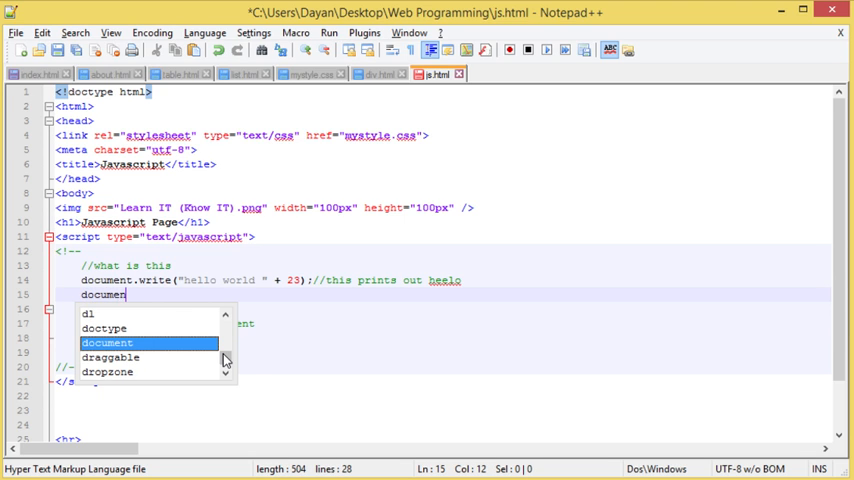
type(".write(\"")
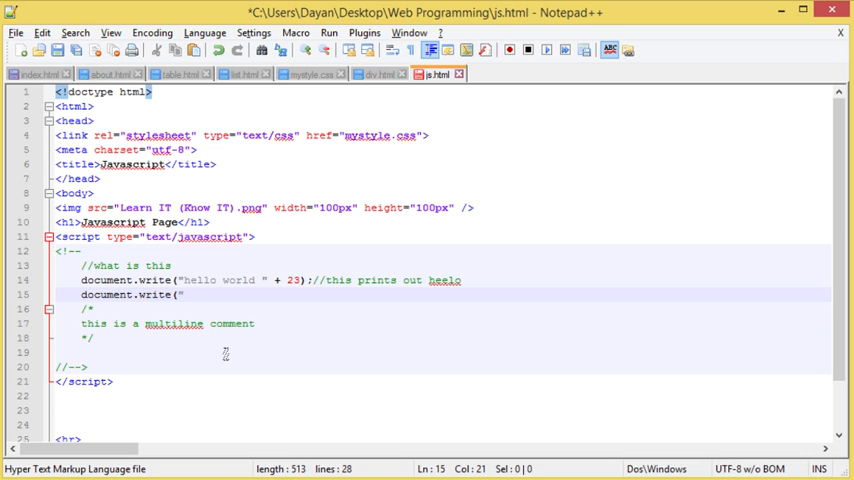
type("hello")
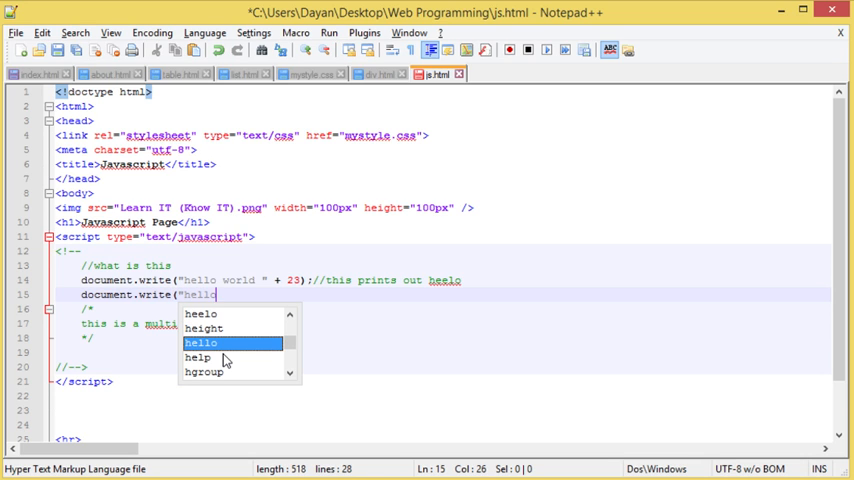
type("world again")
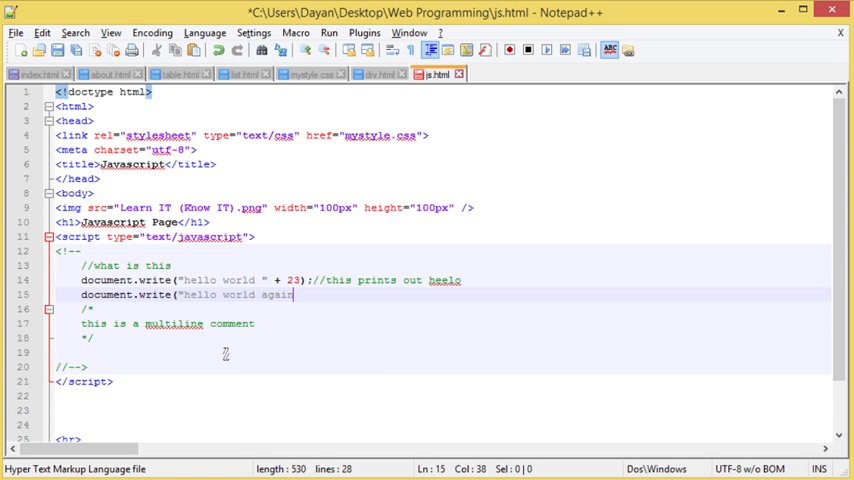
type(")")
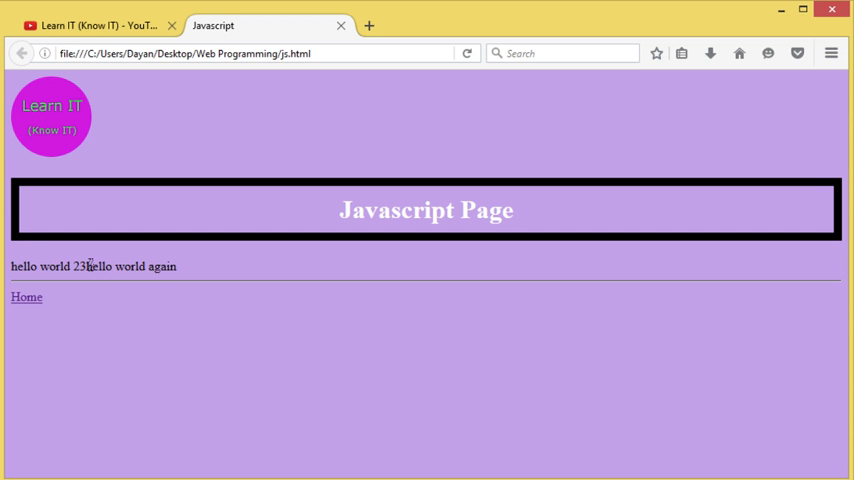
- Select part of the write line and type a quote, then check the joined output in Firefox
left_click_drag(87, 266, 173, 266)
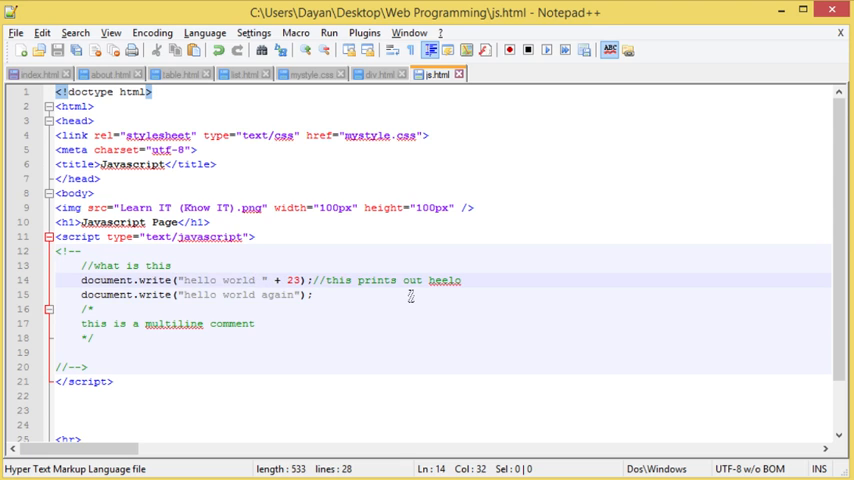
type("\\\"")
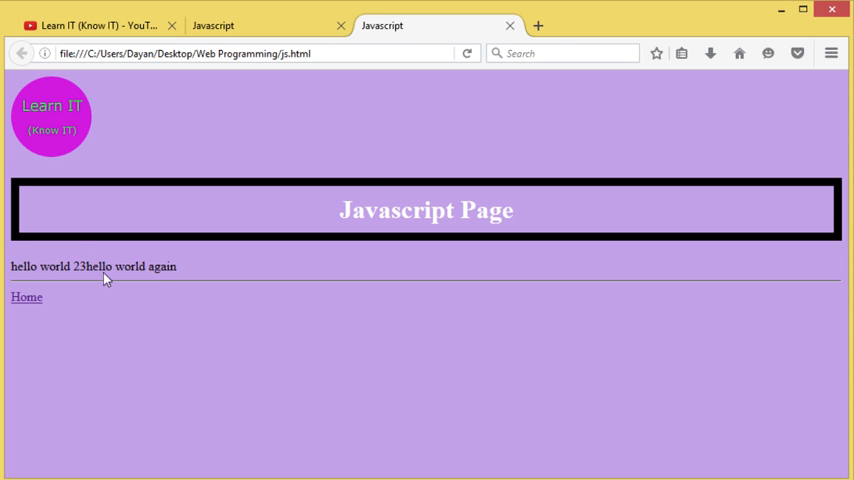
mouse_move(511, 26)
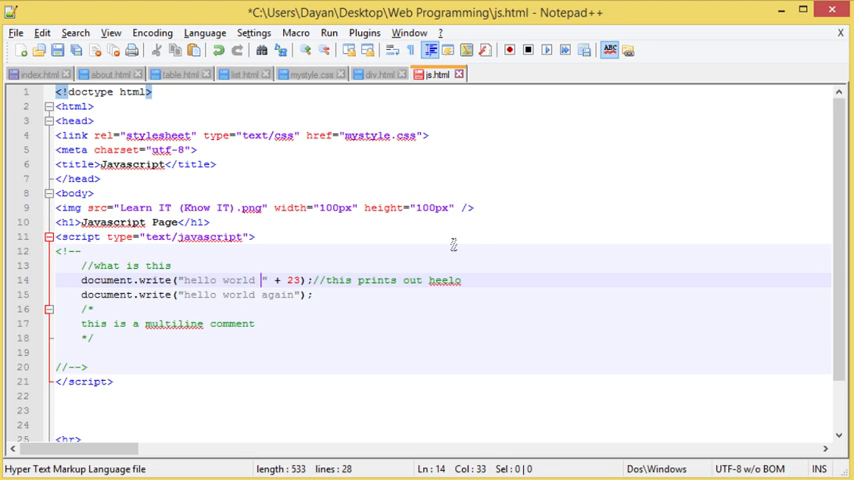
- Append + "<br></br> <br />" after 23 in line 14's document.write call
type("\\n")
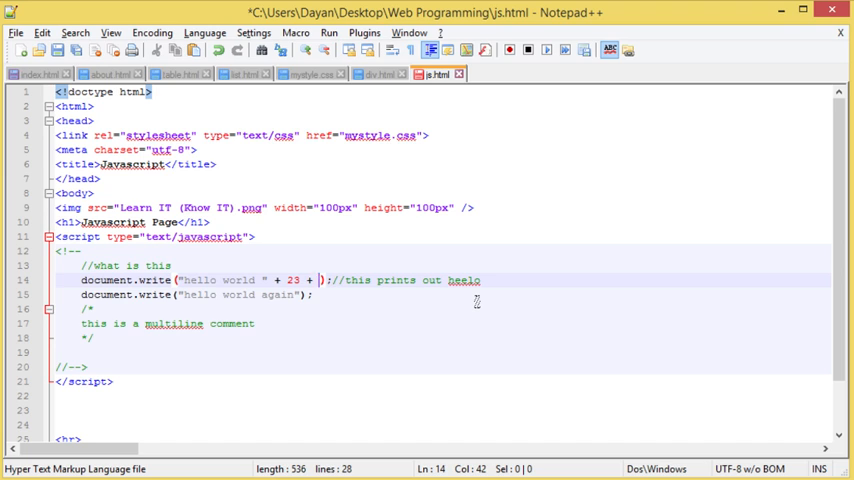
type("\"\"")
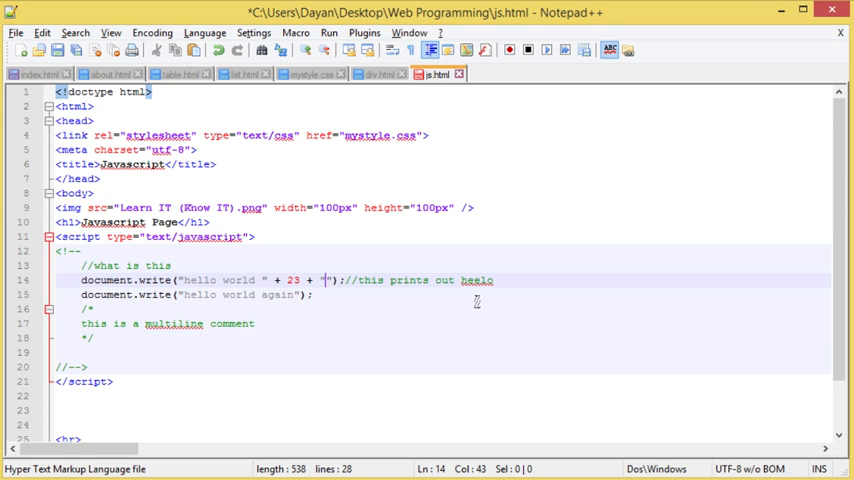
type("<")
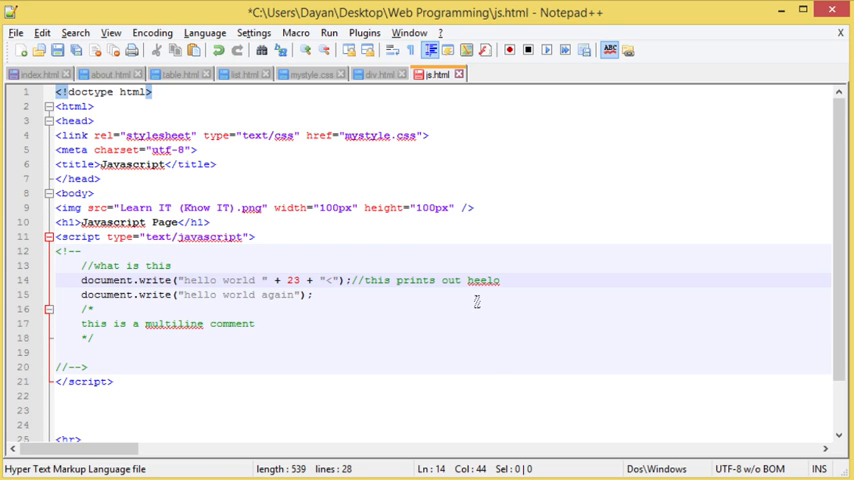
type("br>")
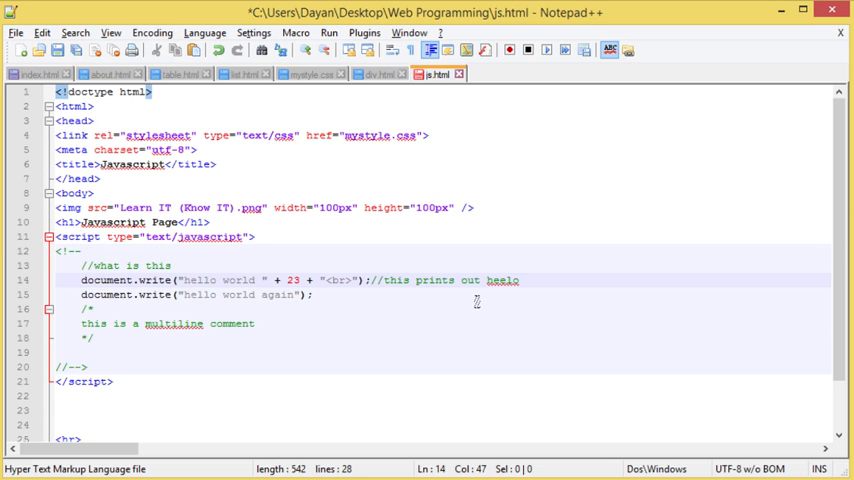
type(">")
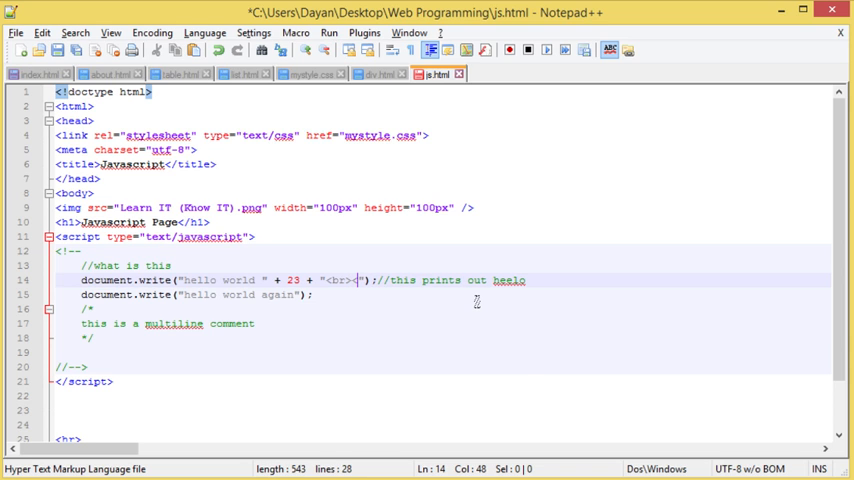
type("</br> <br />")
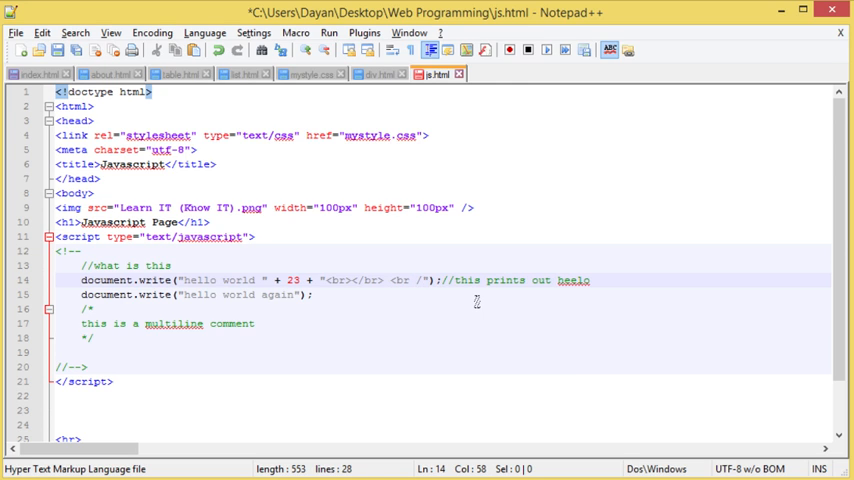
type("e")
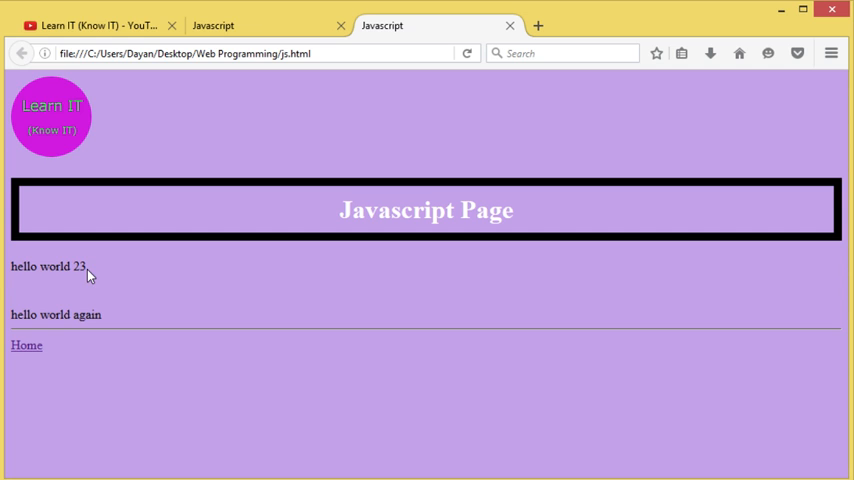
mouse_move(42, 298)
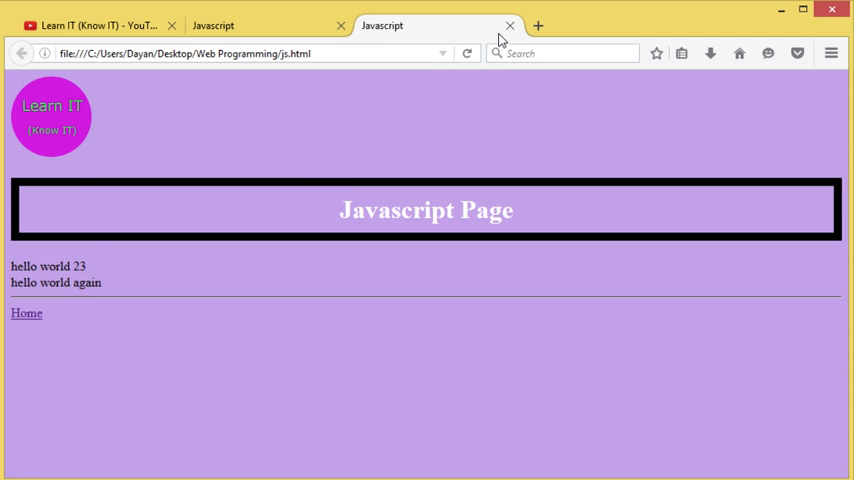
- Close the newer js.html tab in Firefox after confirming the separate lines
left_click(510, 25)
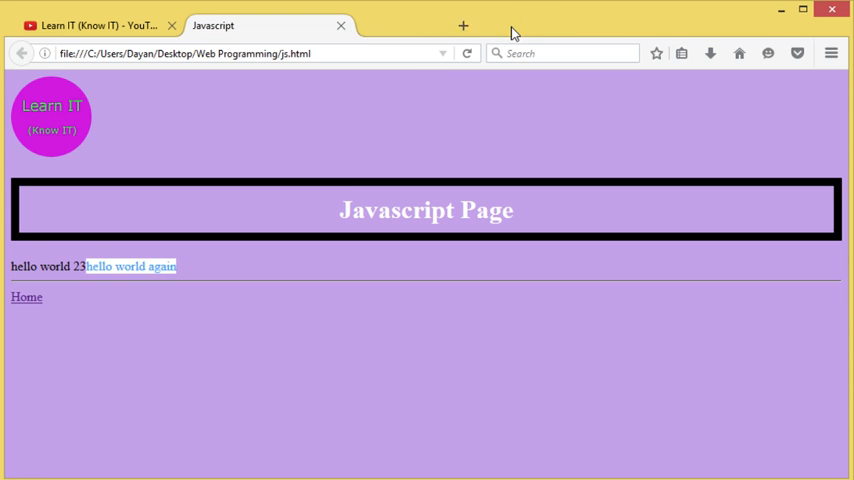